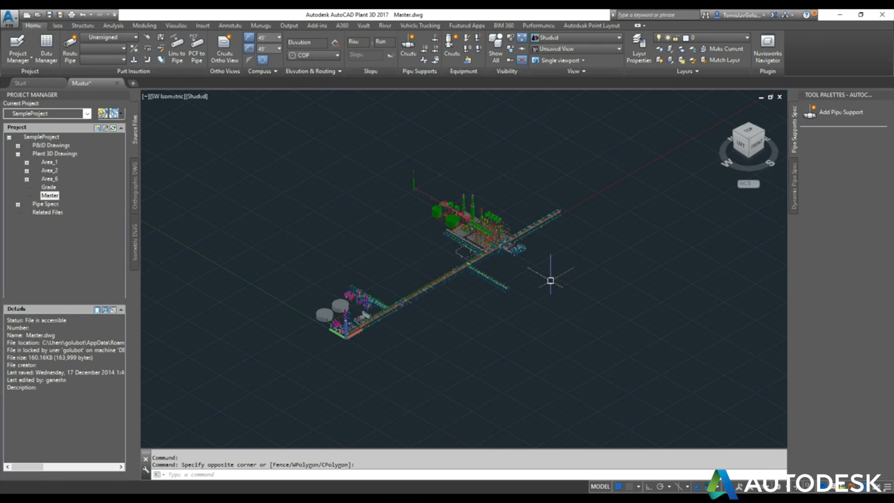
mouse_move(541, 279)
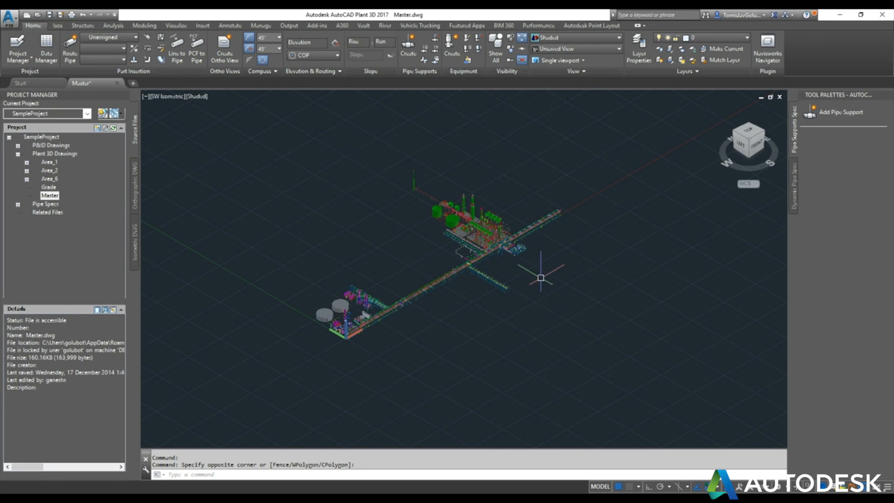
mouse_move(529, 148)
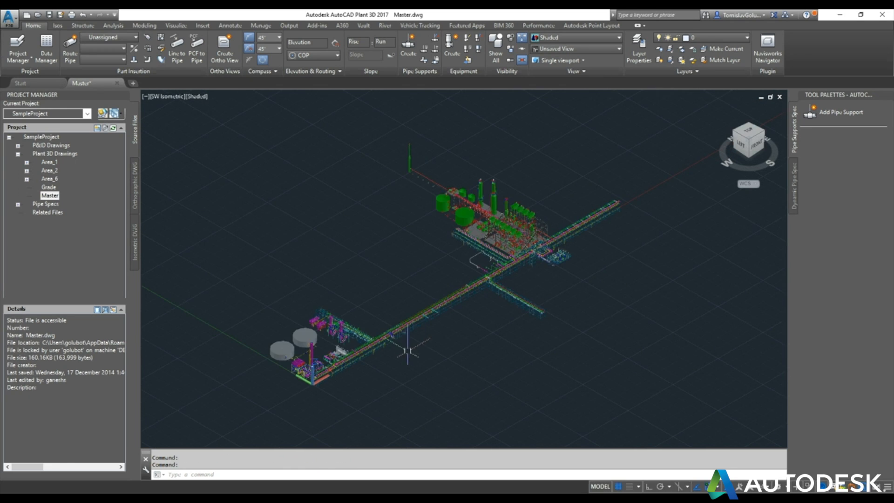
- Frame the Master plant model in the shaded 3D view to begin FBXEXPORT
left_click(738, 139)
type("FBX")
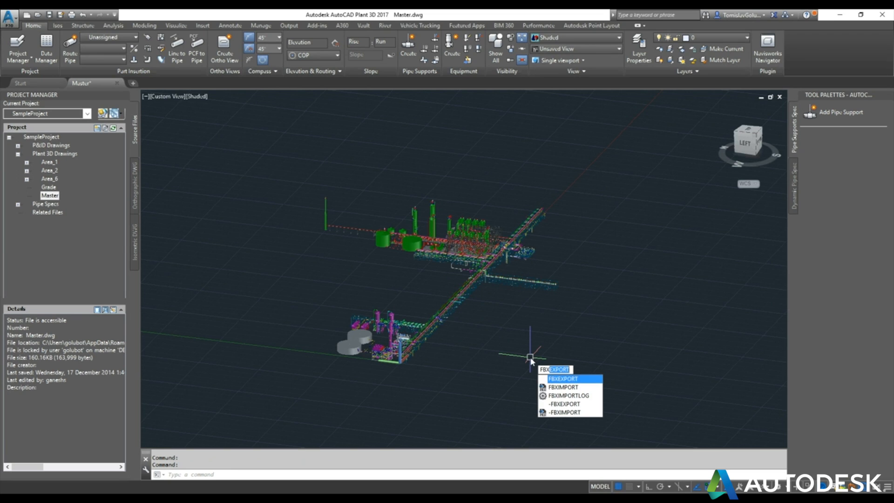
- Export the plant to an FBX on the Desktop with Visible Entities and embedded textures
left_click(561, 379)
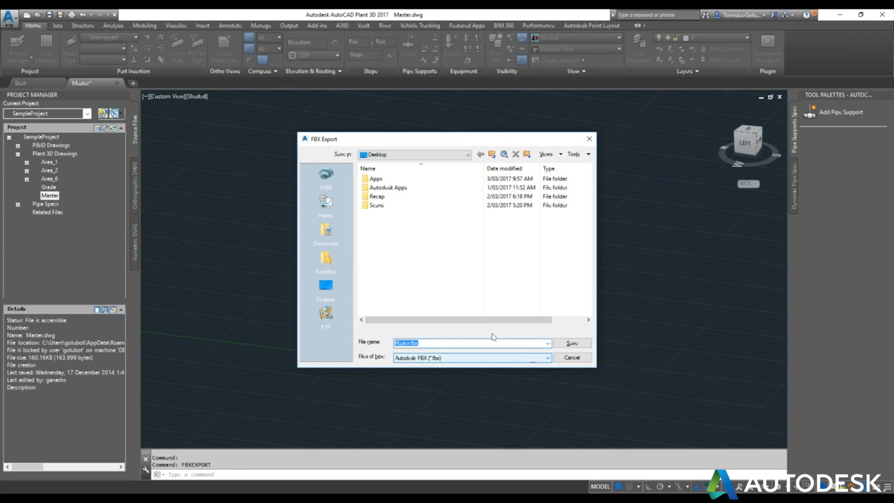
left_click(570, 342)
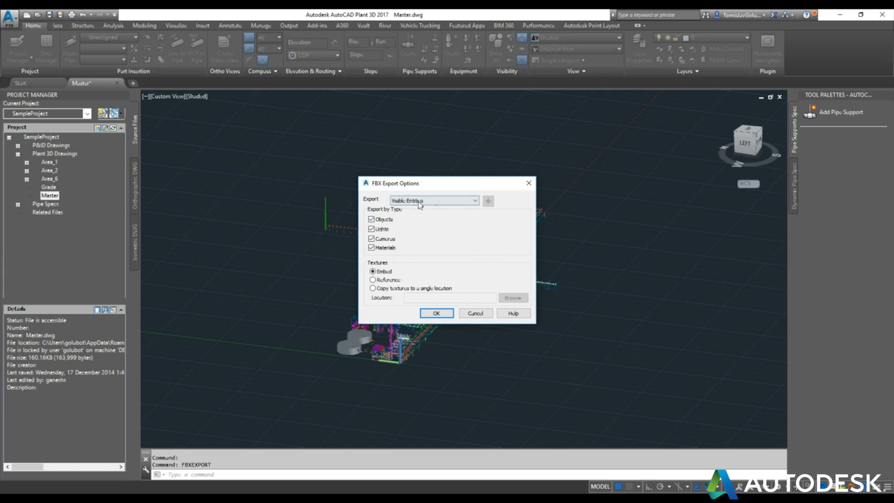
left_click(436, 312)
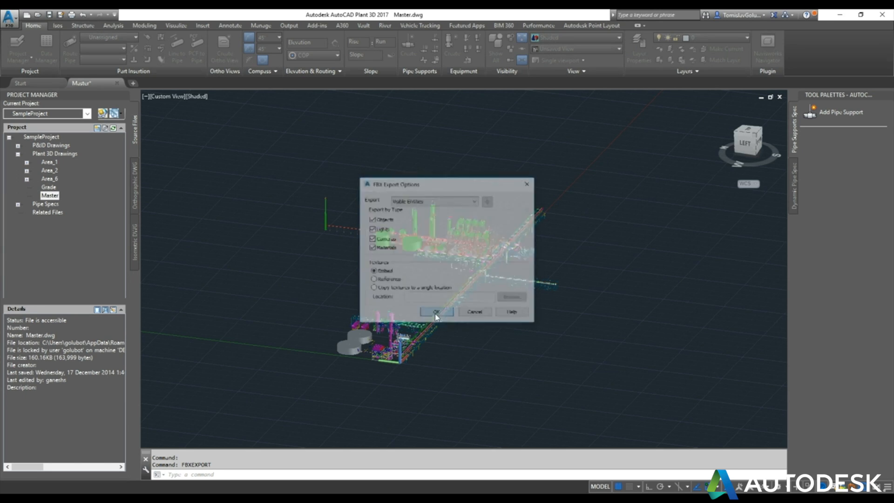
left_click(436, 312)
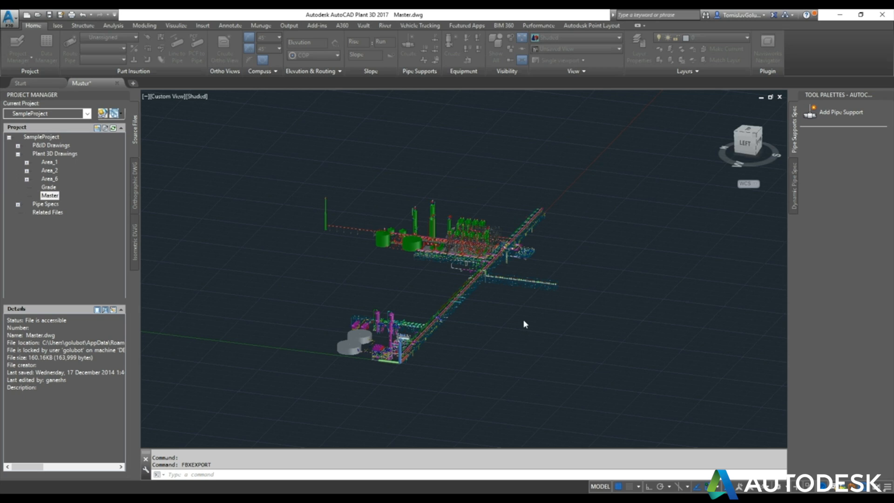
mouse_move(513, 332)
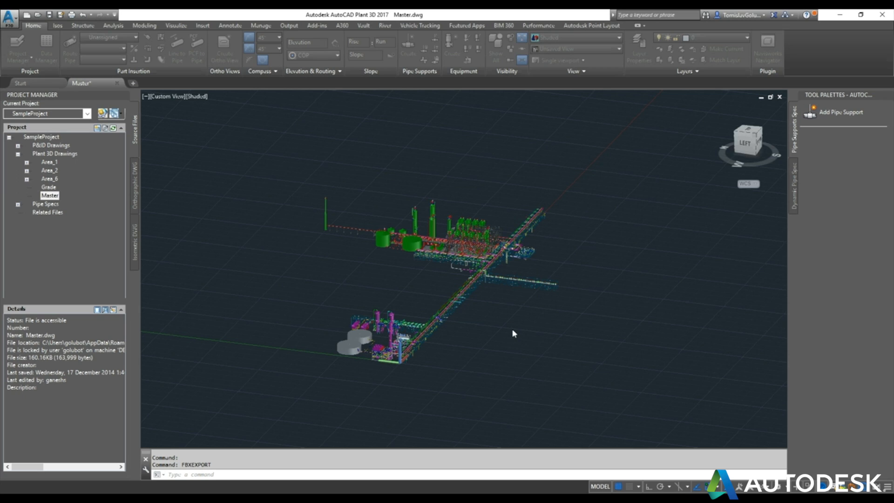
mouse_move(500, 325)
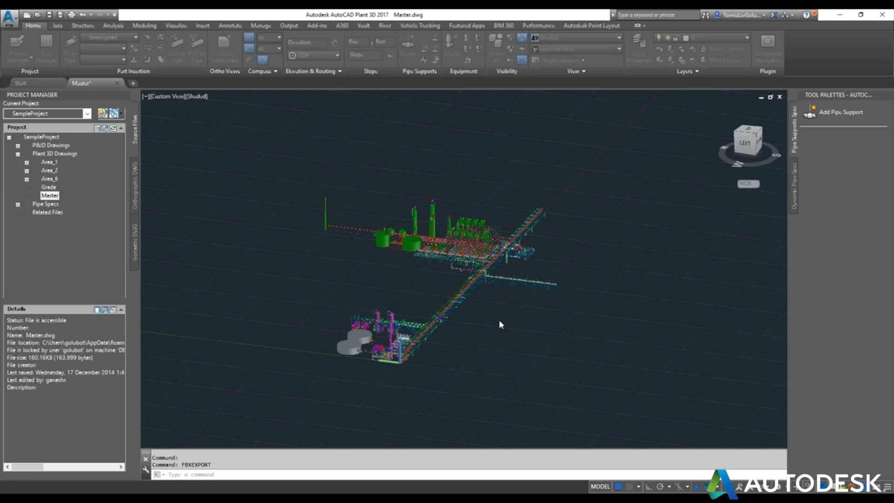
mouse_move(515, 323)
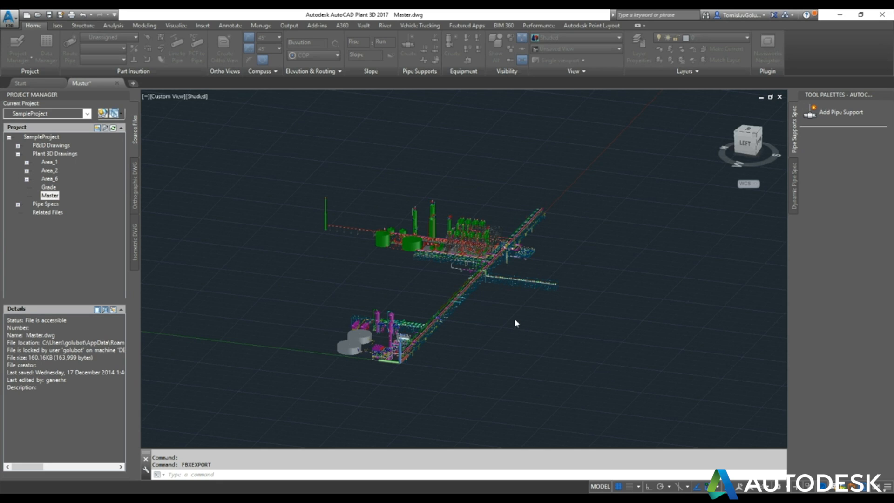
mouse_move(509, 322)
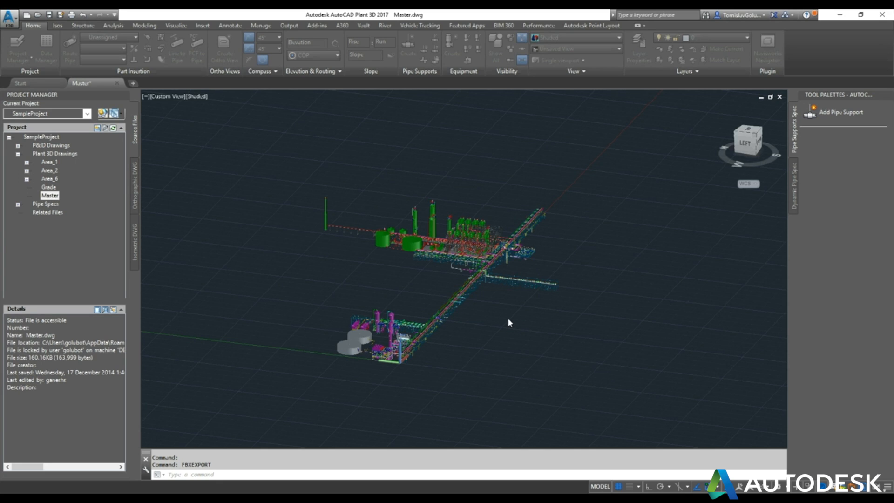
mouse_move(506, 336)
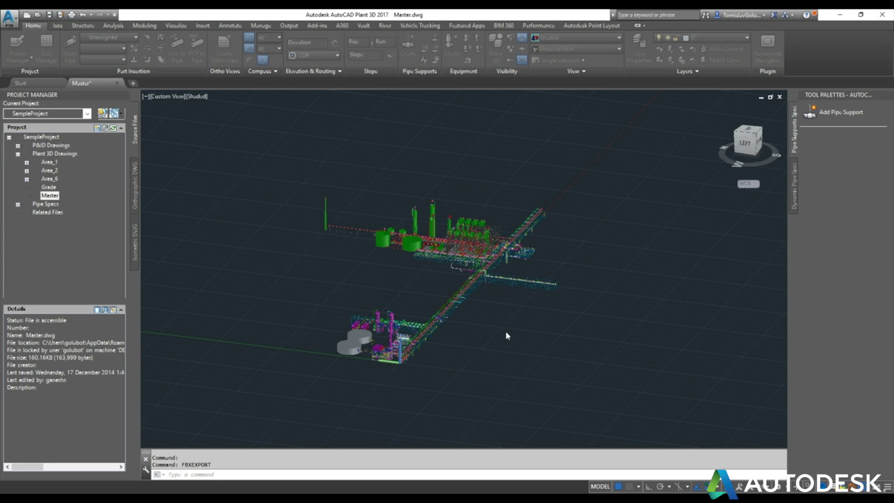
mouse_move(497, 331)
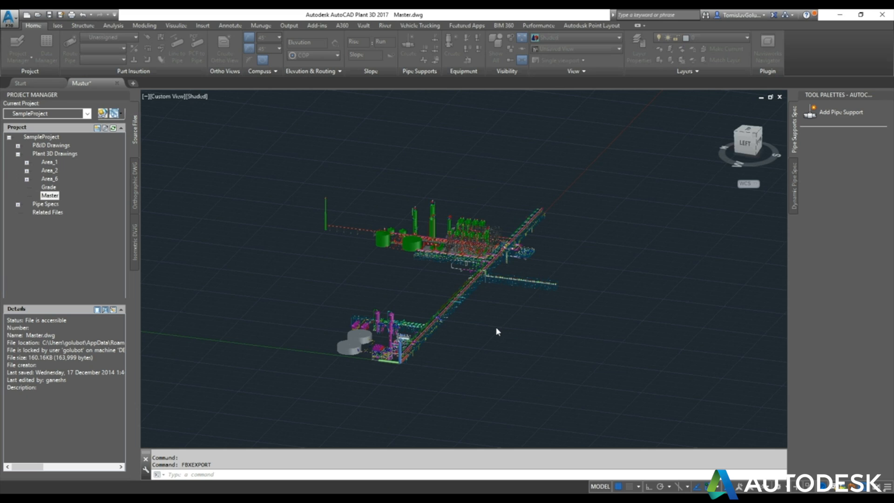
mouse_move(503, 331)
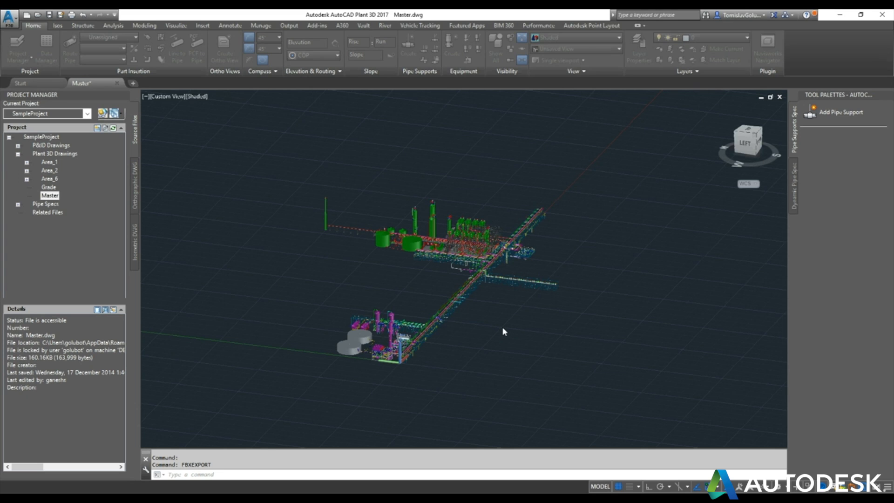
mouse_move(505, 329)
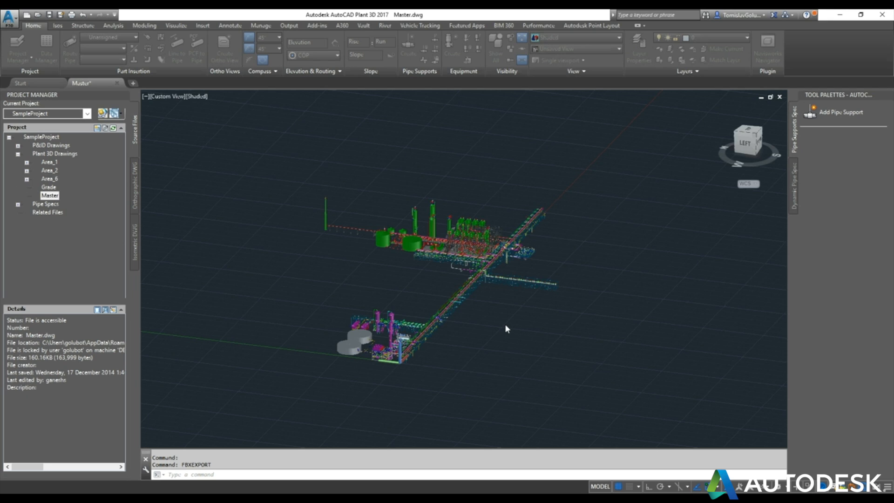
mouse_move(489, 340)
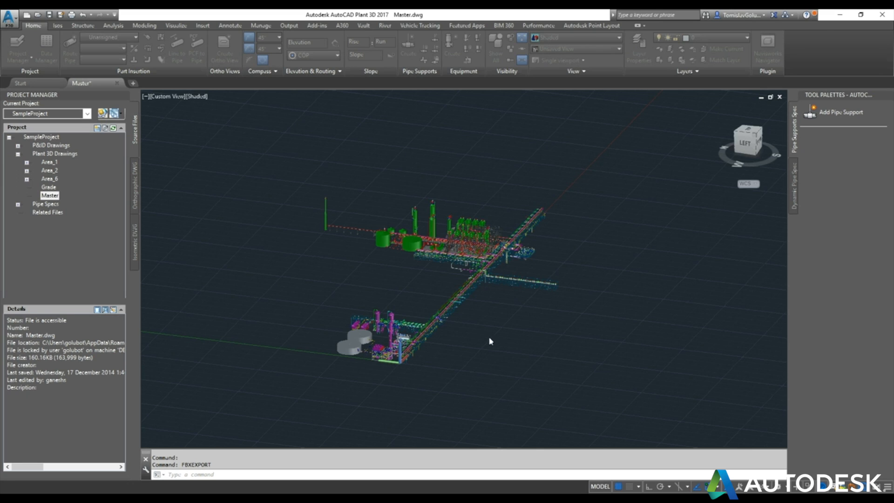
mouse_move(493, 340)
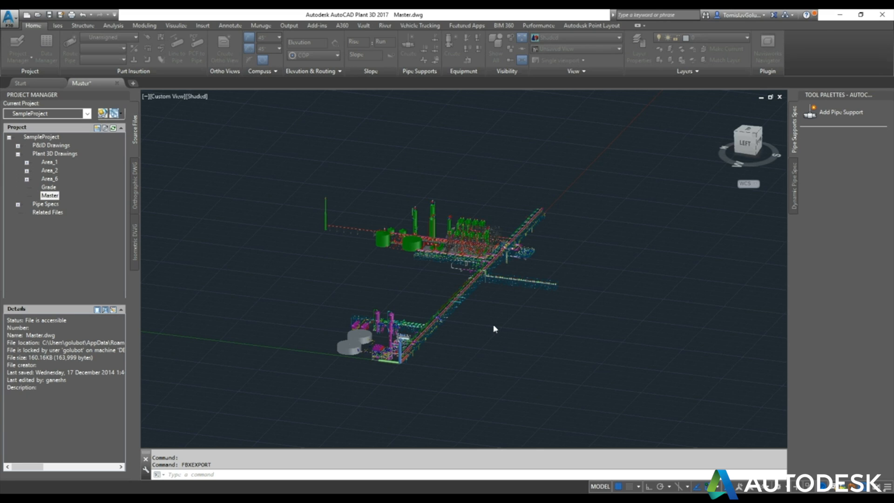
mouse_move(487, 343)
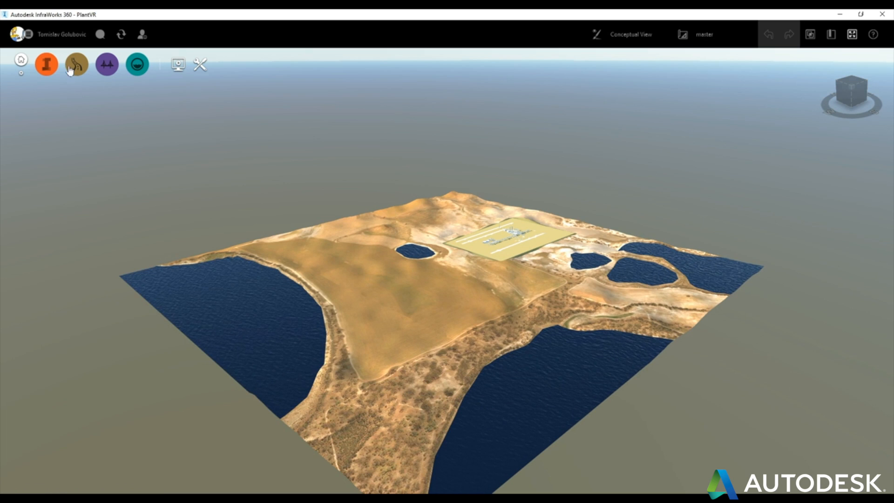
- Show the Data Sources list: building 3D model, imagery, terrain and water areas
left_click(46, 64)
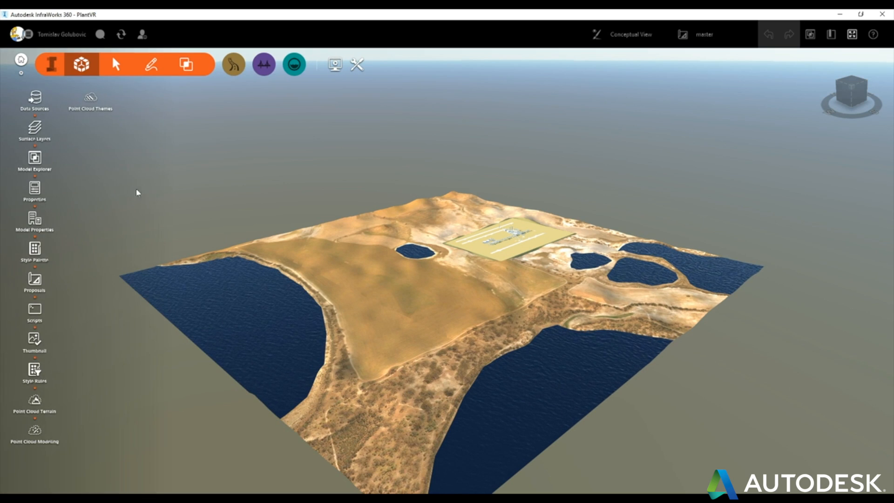
left_click(34, 101)
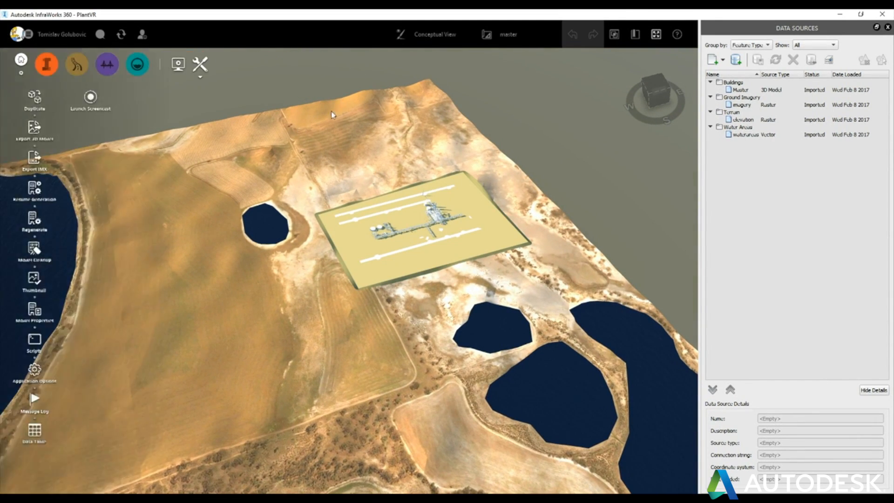
mouse_move(226, 188)
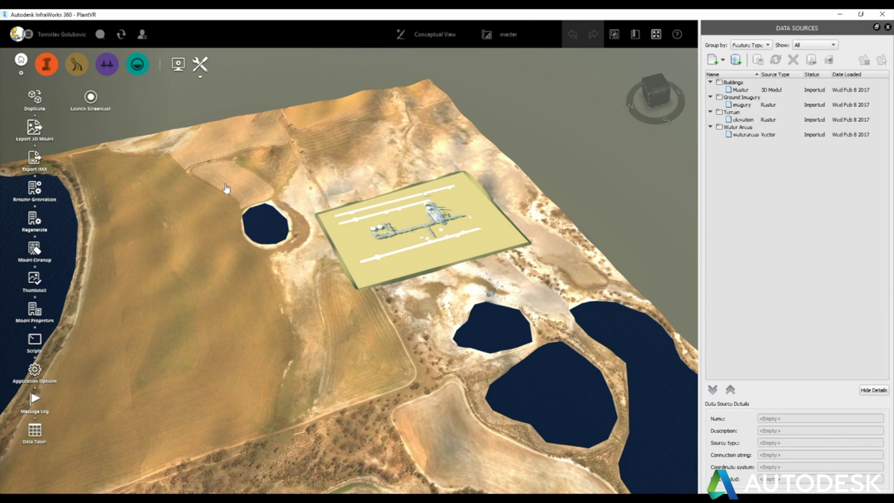
- Export the entire model extent as IM_Export.fbx on the Desktop
left_click(34, 127)
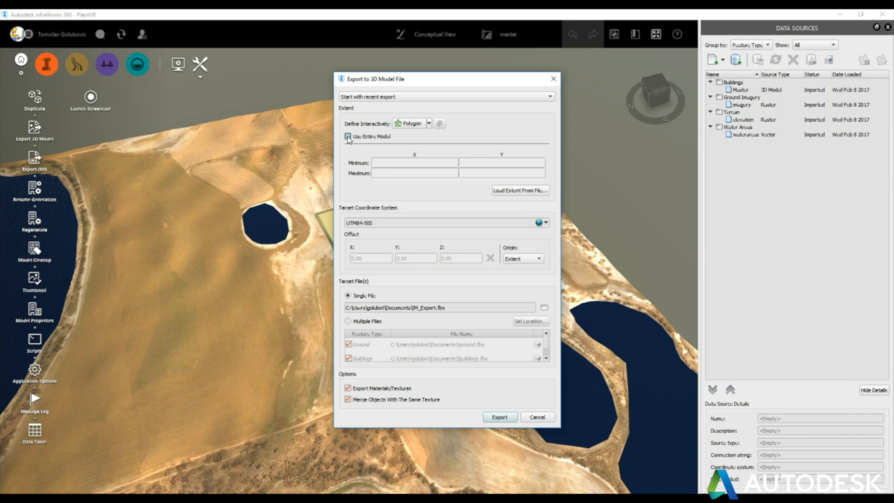
left_click(347, 136)
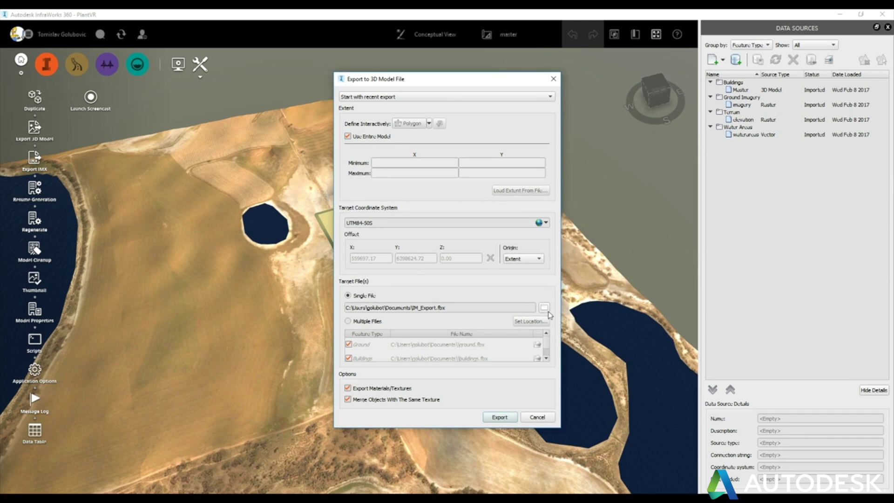
left_click(543, 307)
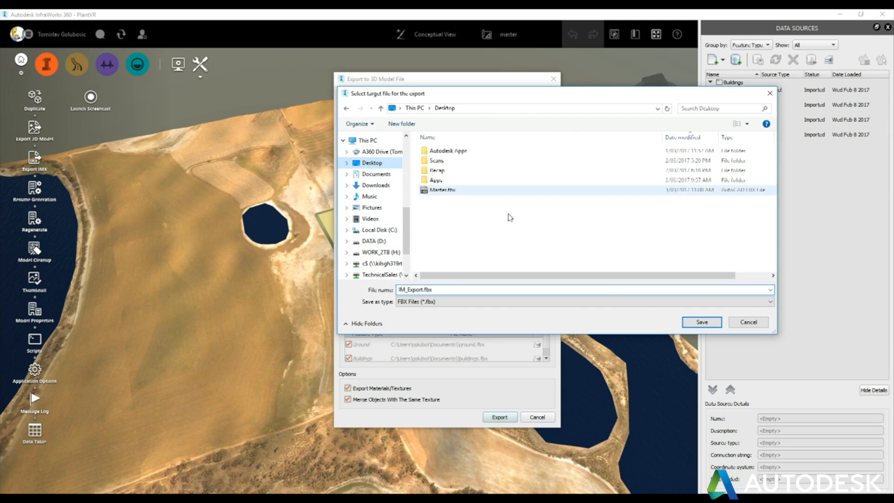
left_click(701, 322)
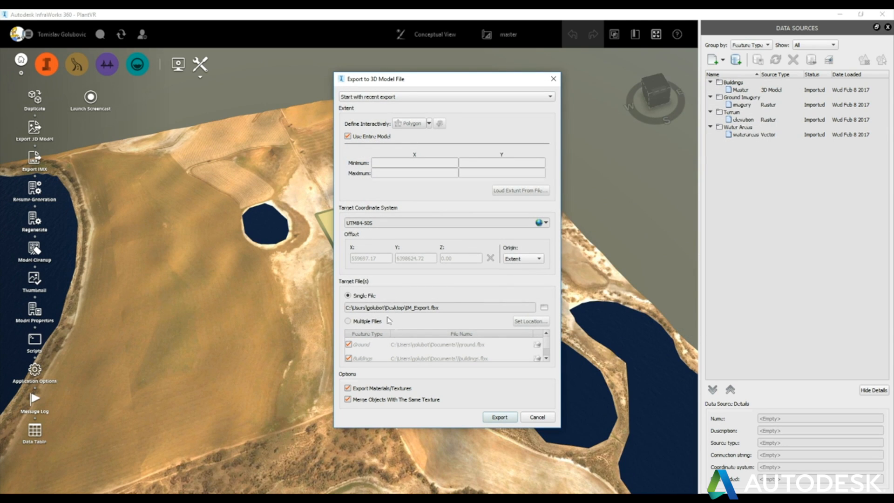
left_click(498, 416)
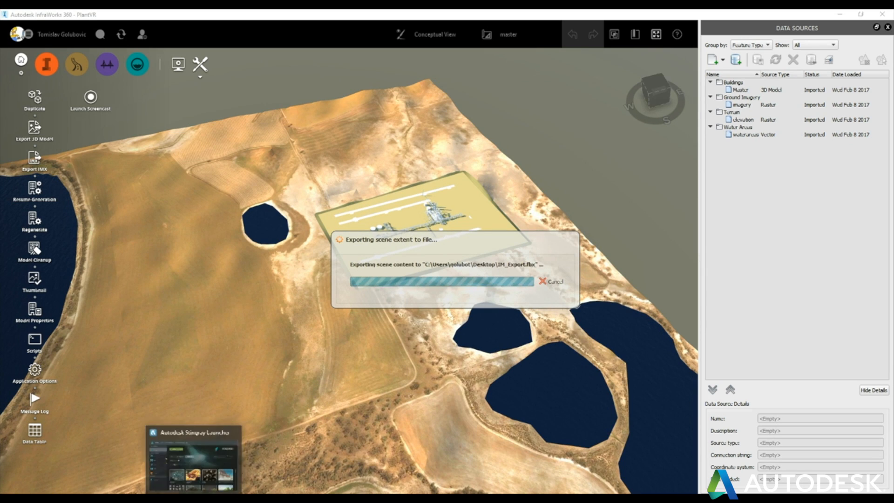
- Launch Stingray 1.6.1011.0 from the Stingray Launcher
left_click(193, 447)
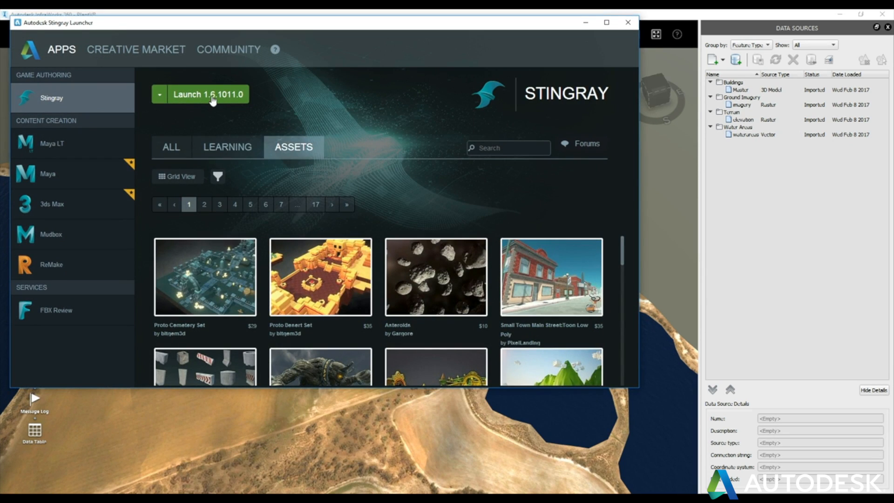
left_click(206, 94)
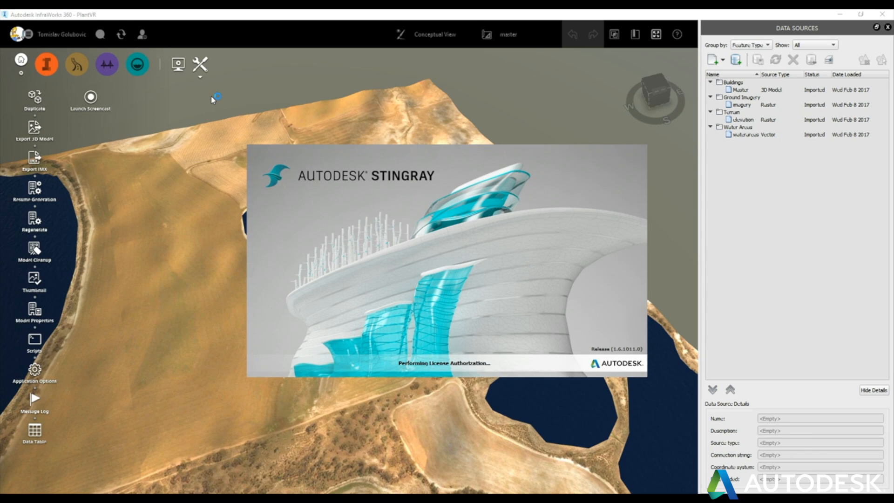
mouse_move(211, 100)
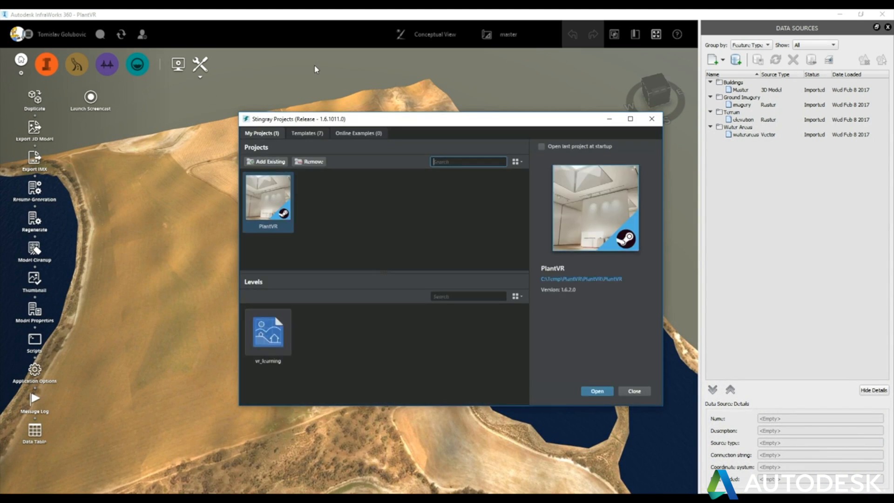
- Check Templates, return to My Projects and open the PlantVR project
left_click(306, 132)
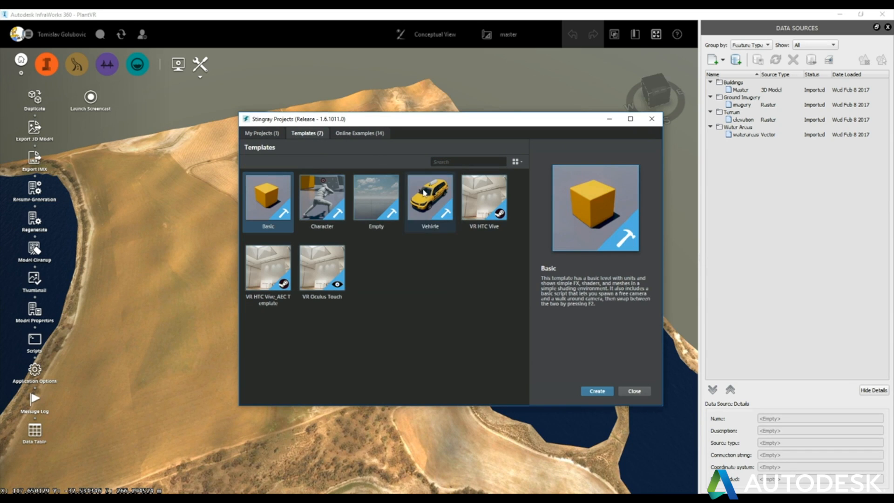
mouse_move(482, 210)
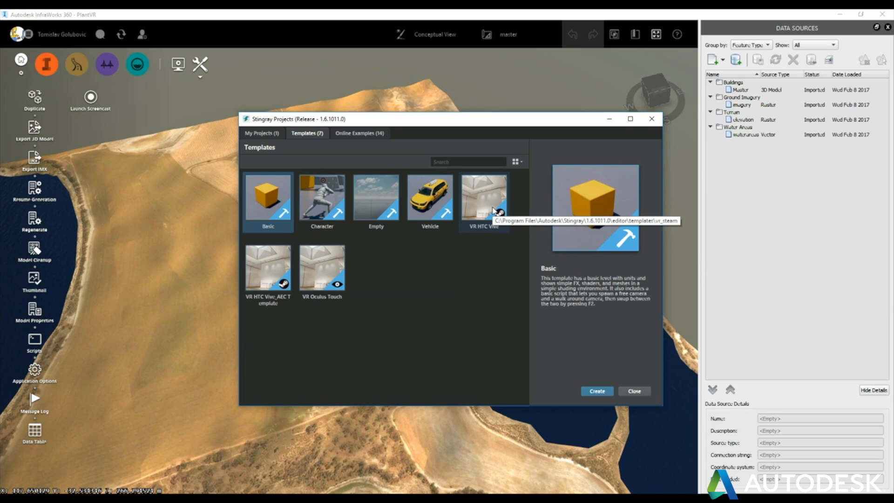
mouse_move(493, 252)
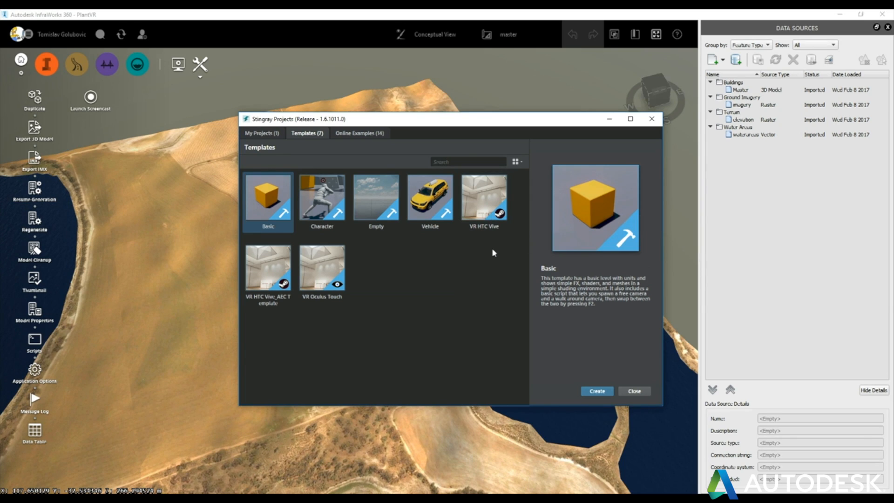
left_click(261, 133)
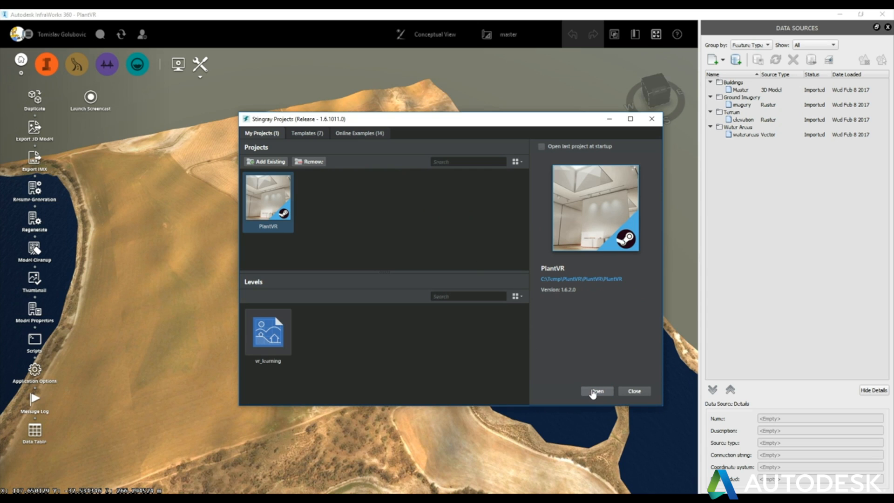
left_click(596, 391)
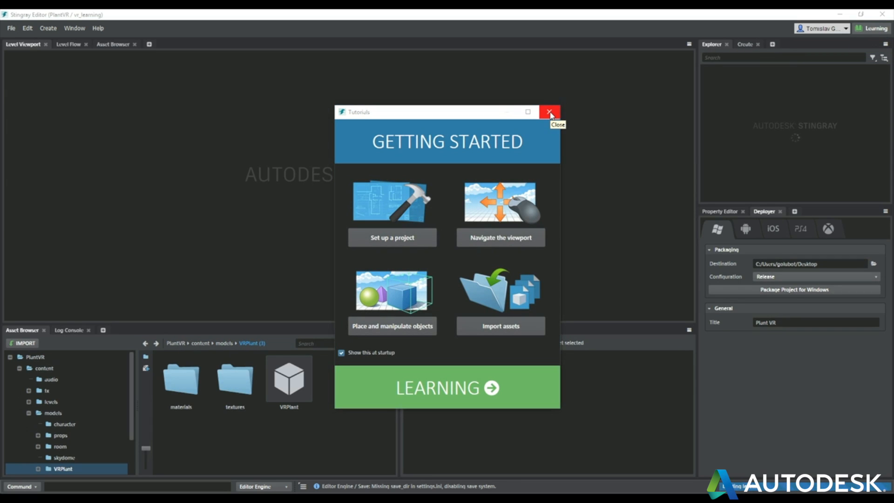
- Close the Tutorials window, clear the selection and zoom out over the terrain
left_click(548, 112)
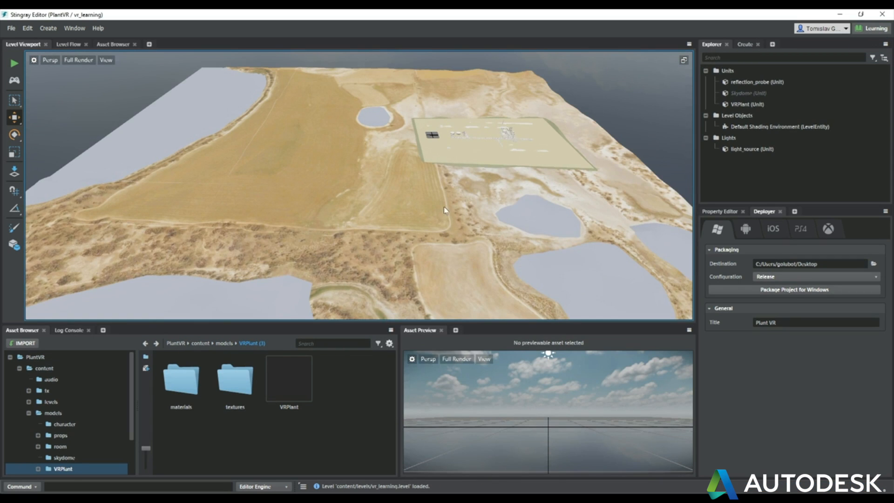
left_click(751, 105)
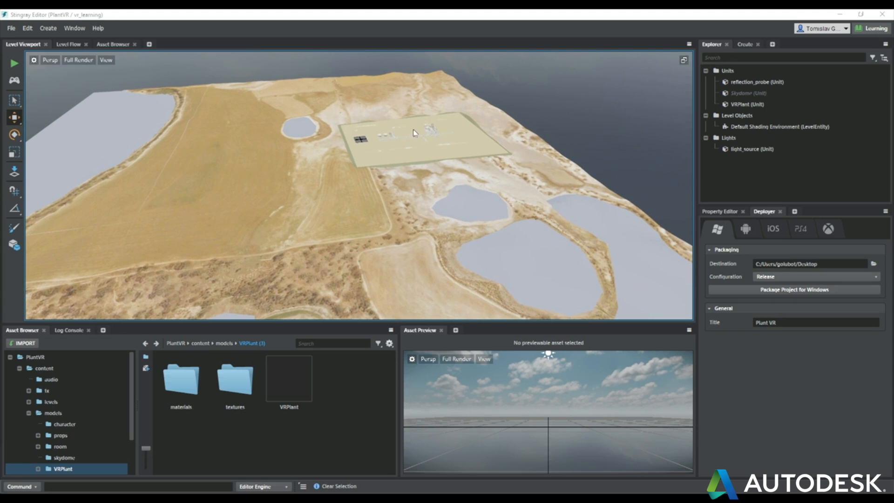
mouse_move(119, 122)
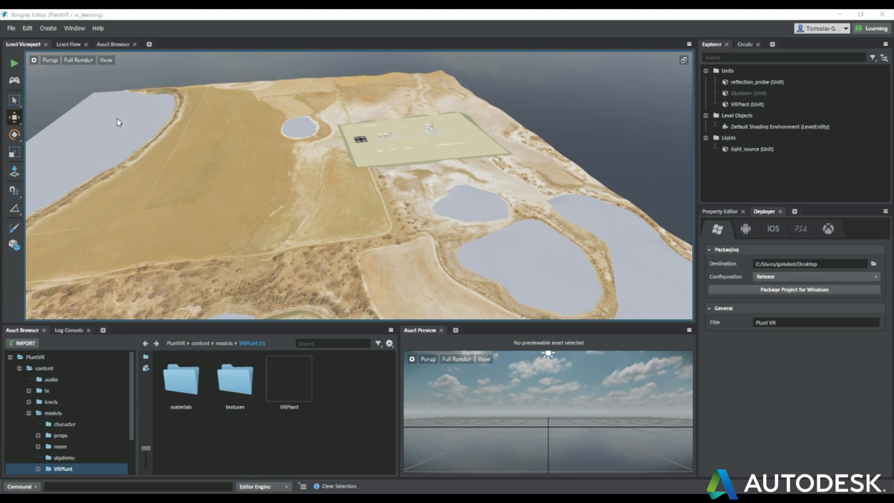
mouse_move(317, 152)
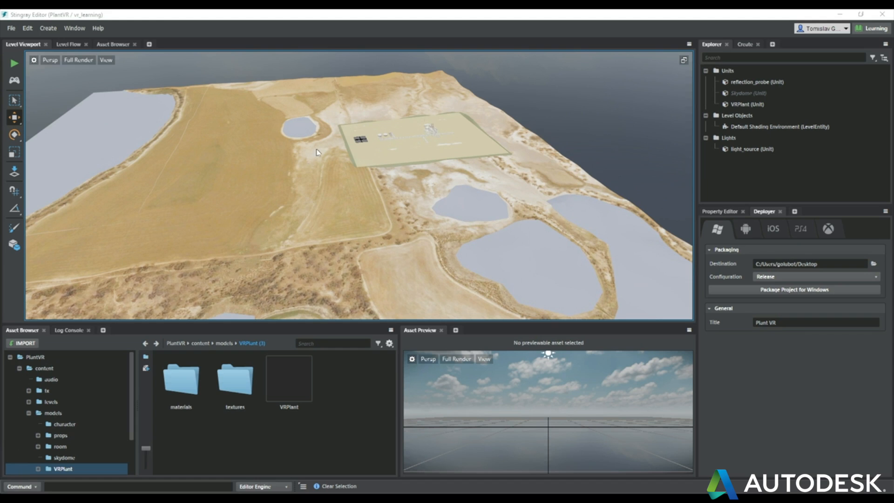
left_click_drag(318, 152, 350, 168)
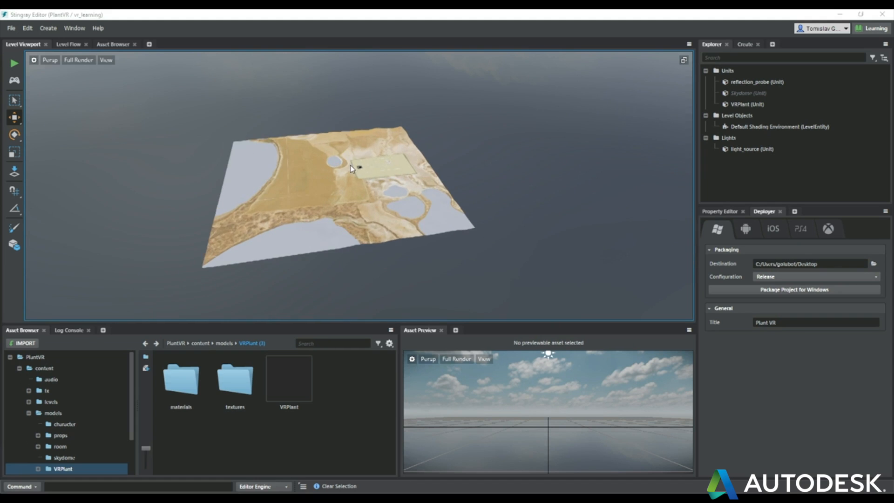
mouse_move(794, 289)
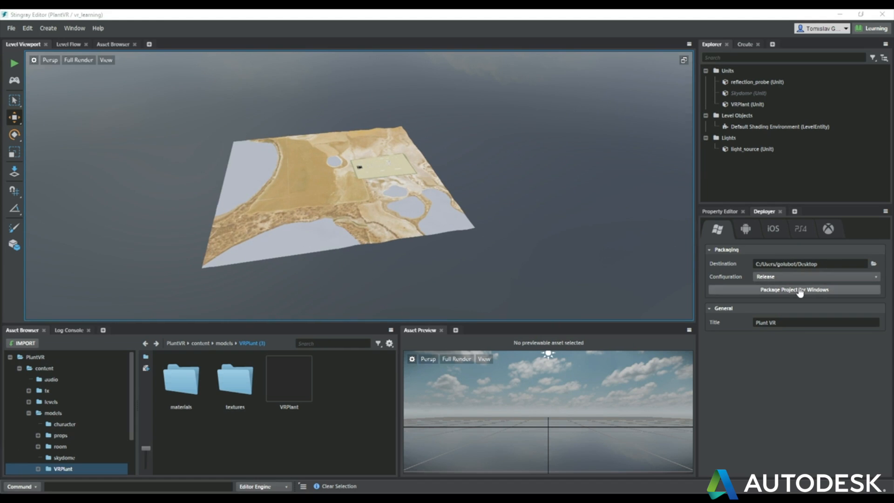
- Package PlantVR for Windows in Release configuration to the Desktop
left_click(795, 290)
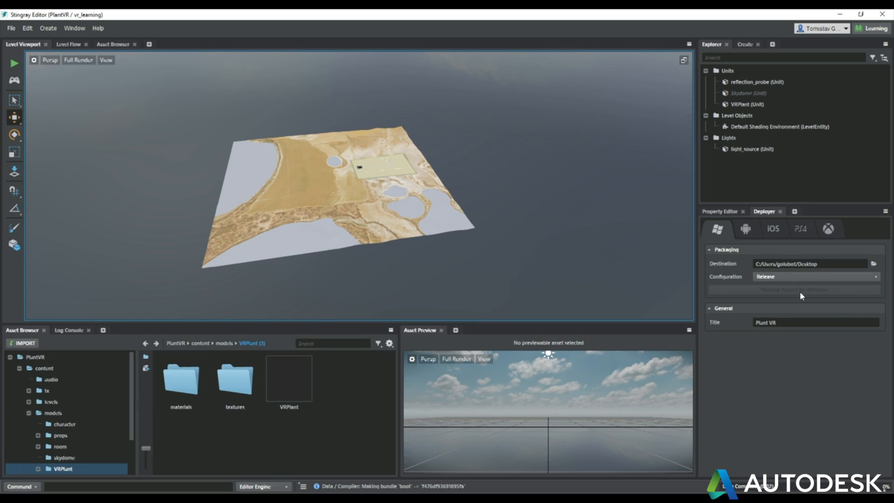
mouse_move(806, 296)
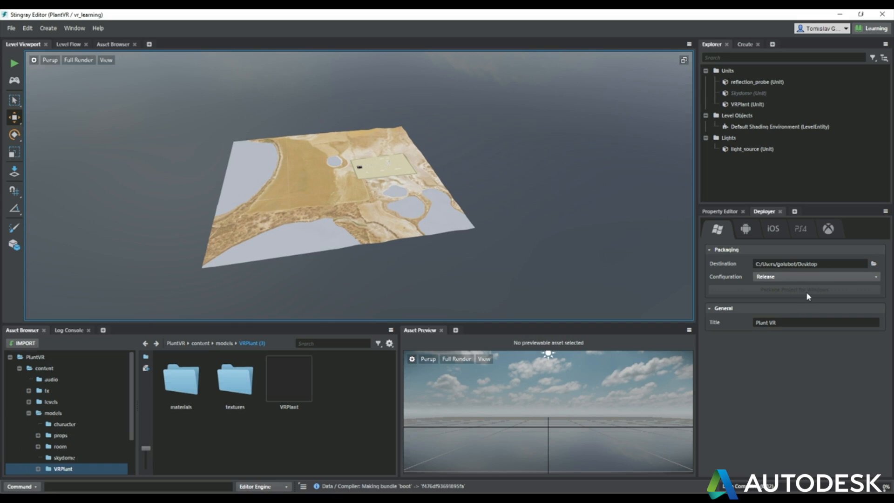
mouse_move(807, 289)
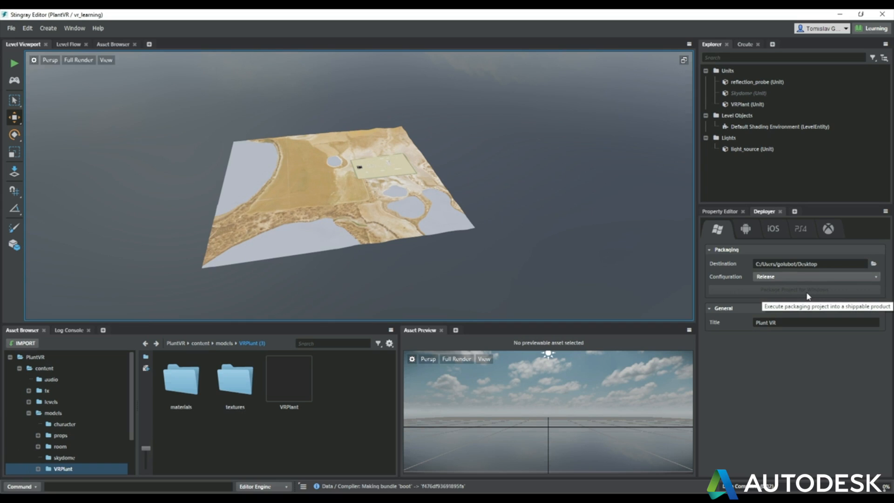
mouse_move(272, 247)
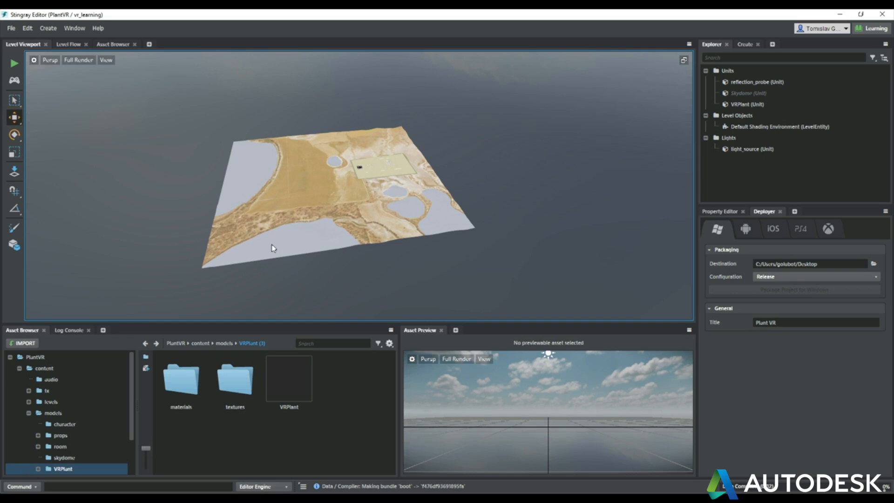
mouse_move(338, 228)
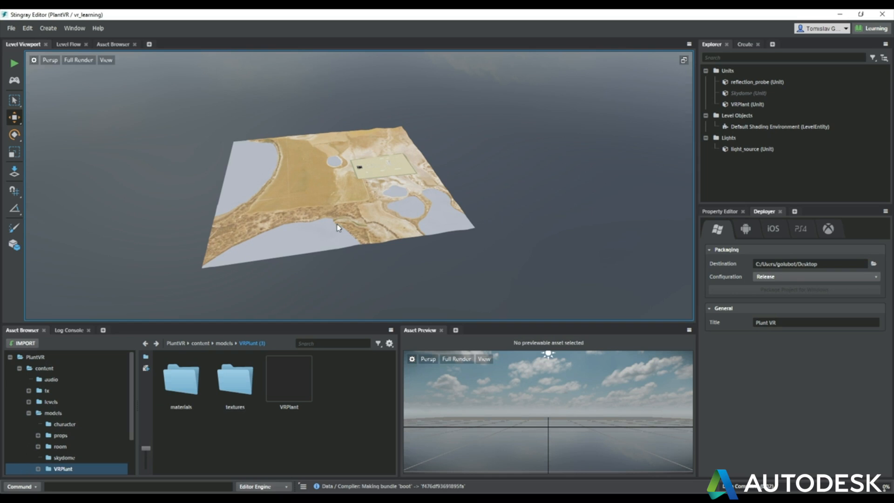
mouse_move(375, 211)
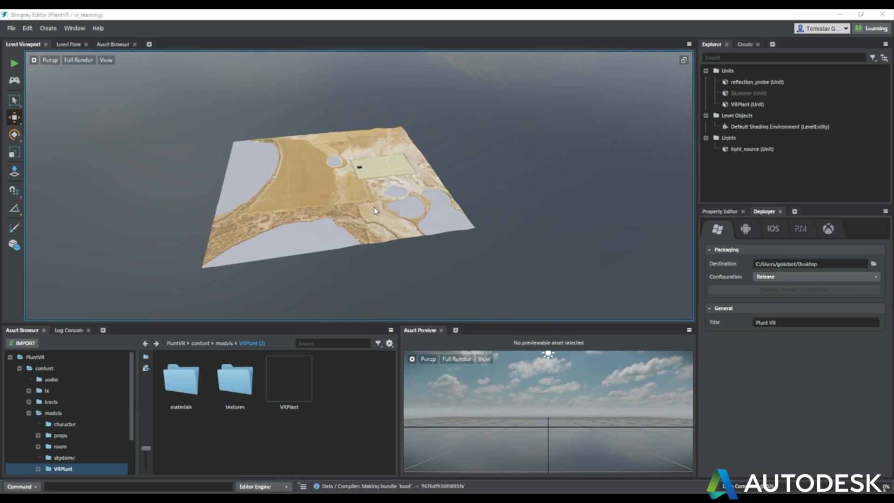
left_click(874, 263)
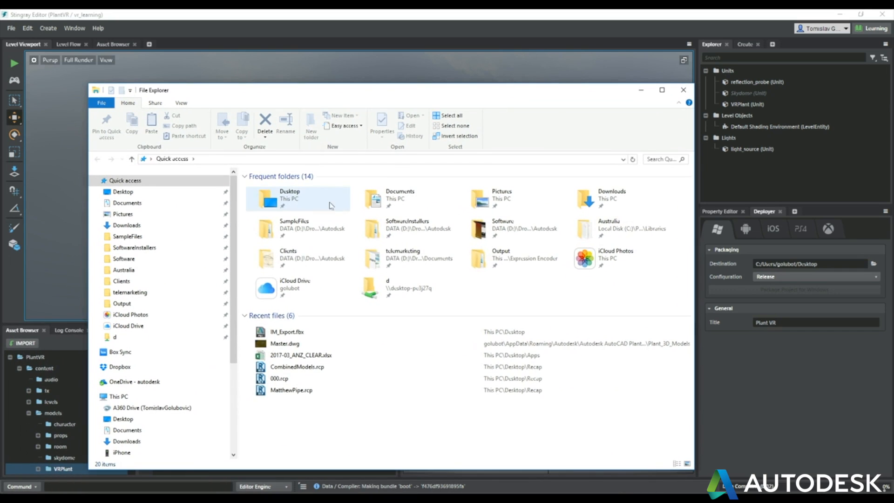
double_click(290, 195)
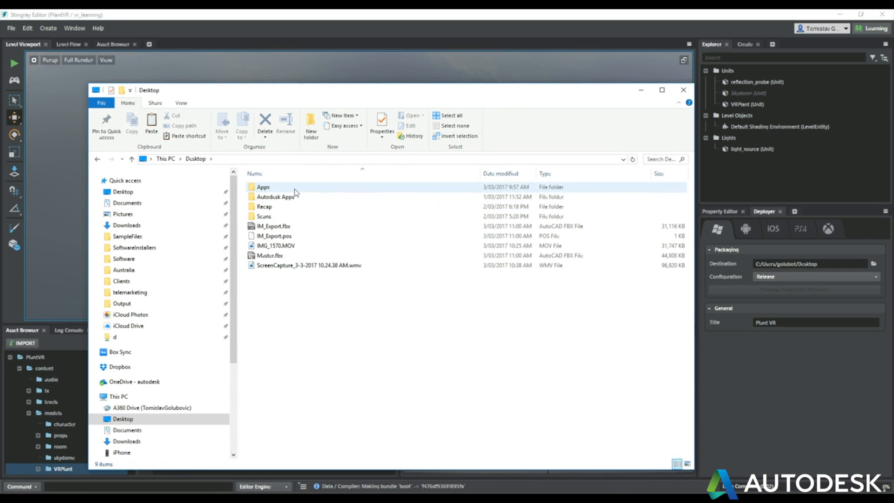
left_click(273, 226)
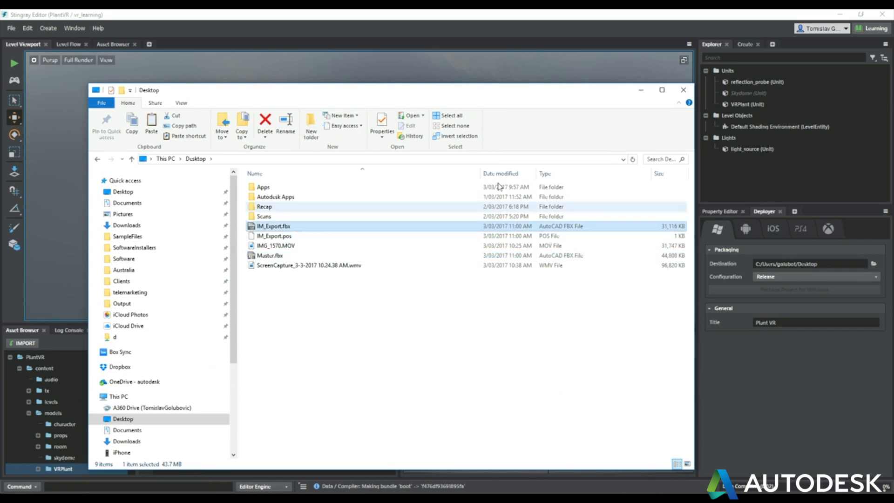
left_click(683, 90)
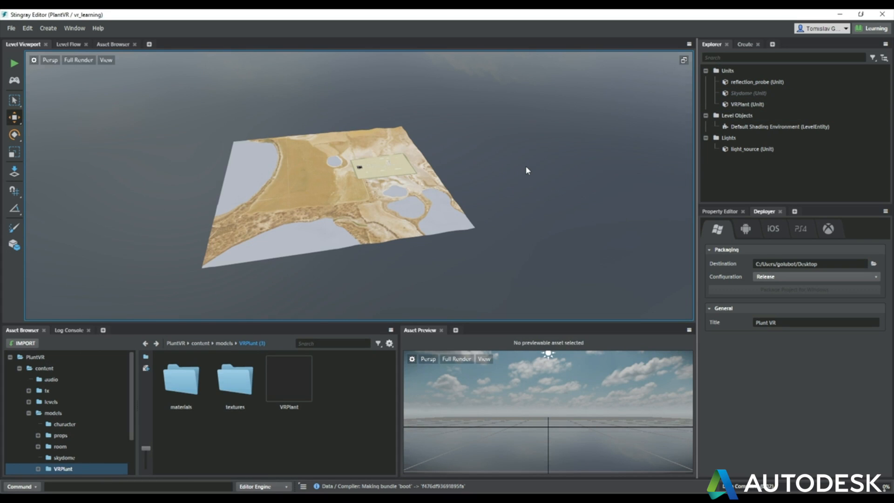